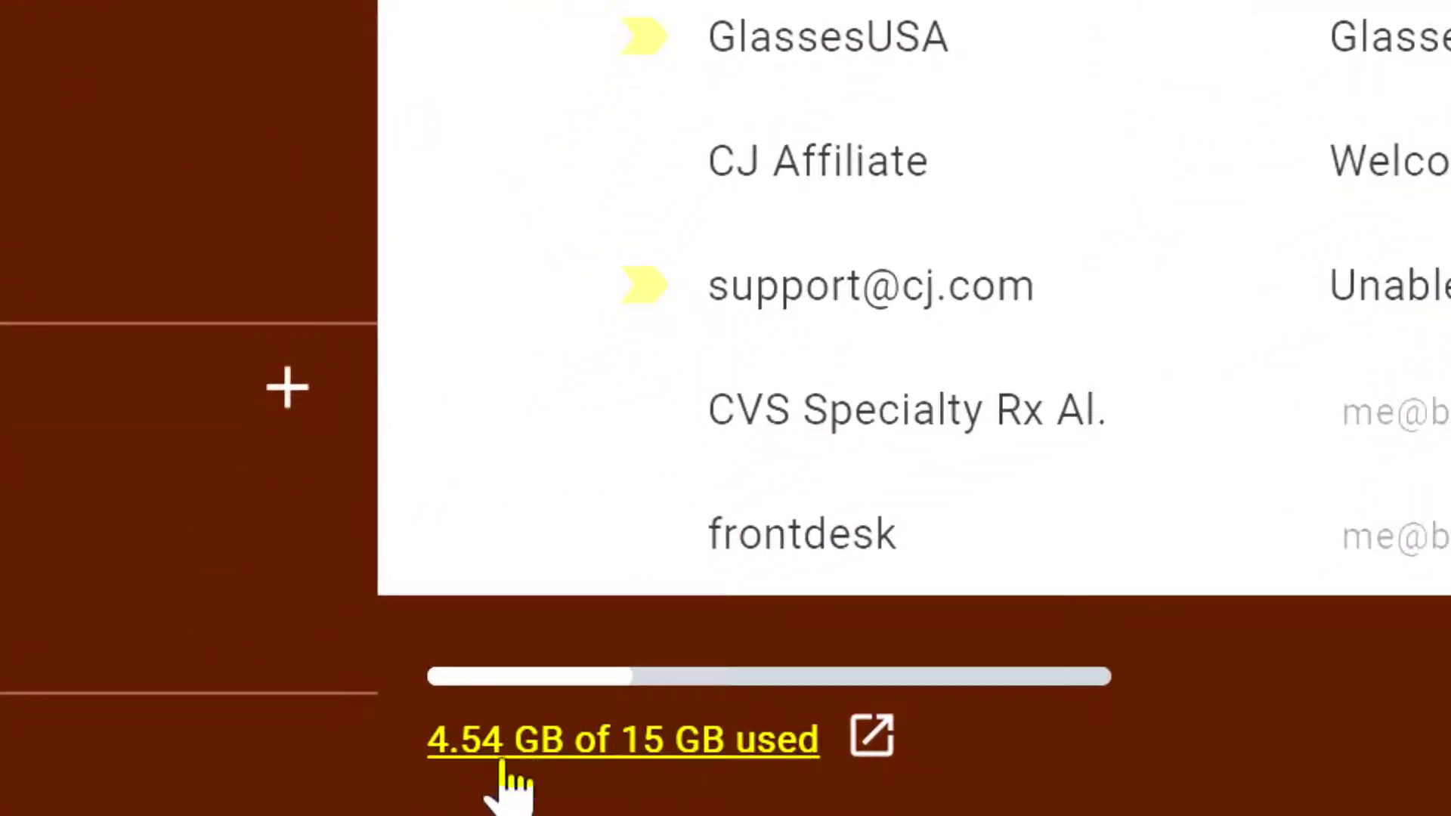
{"action": "mouse_move", "coordinate": [1147, 795]}
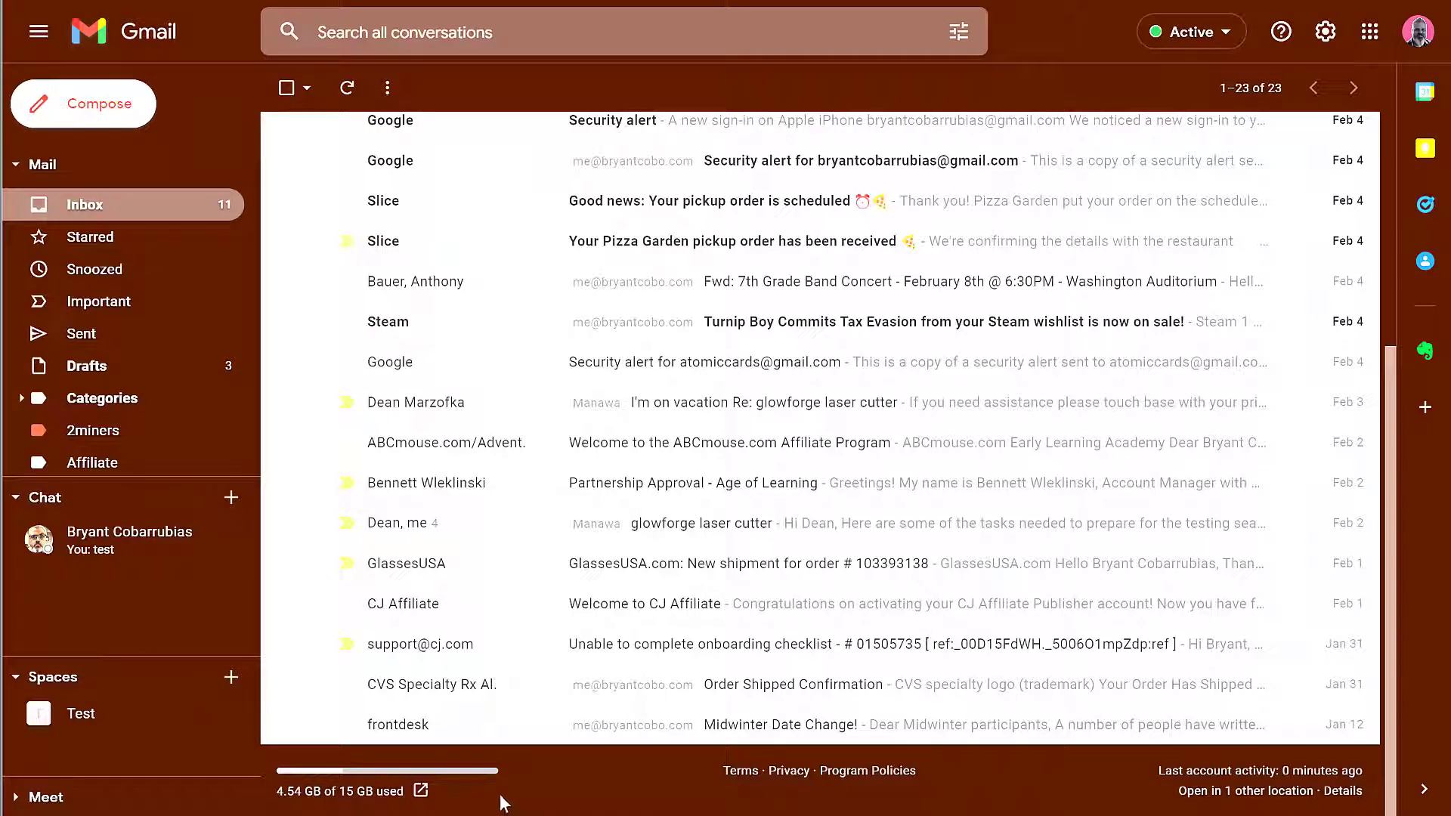
{"action": "mouse_move", "coordinate": [272, 809]}
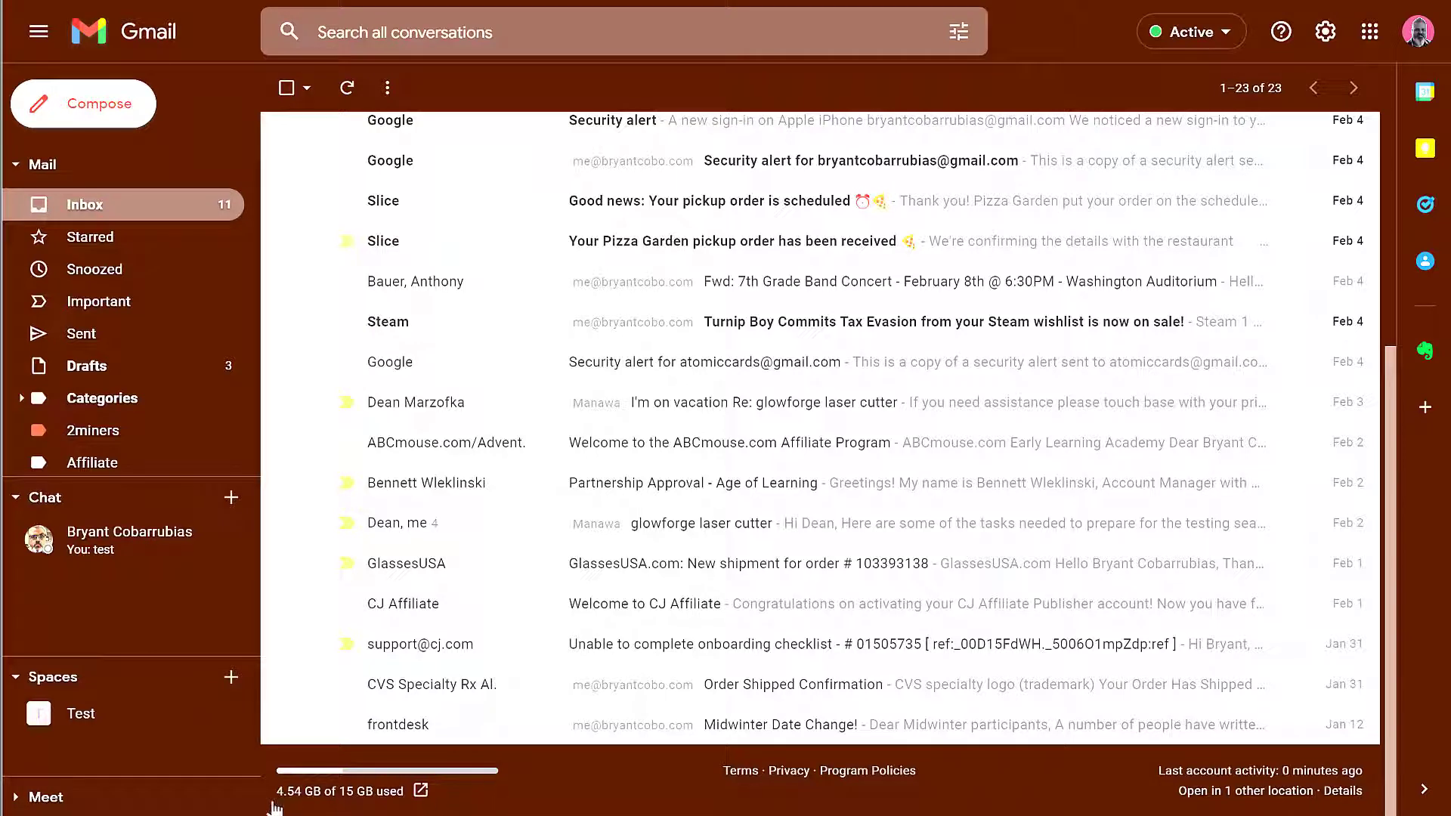
{"action": "mouse_move", "coordinate": [363, 812]}
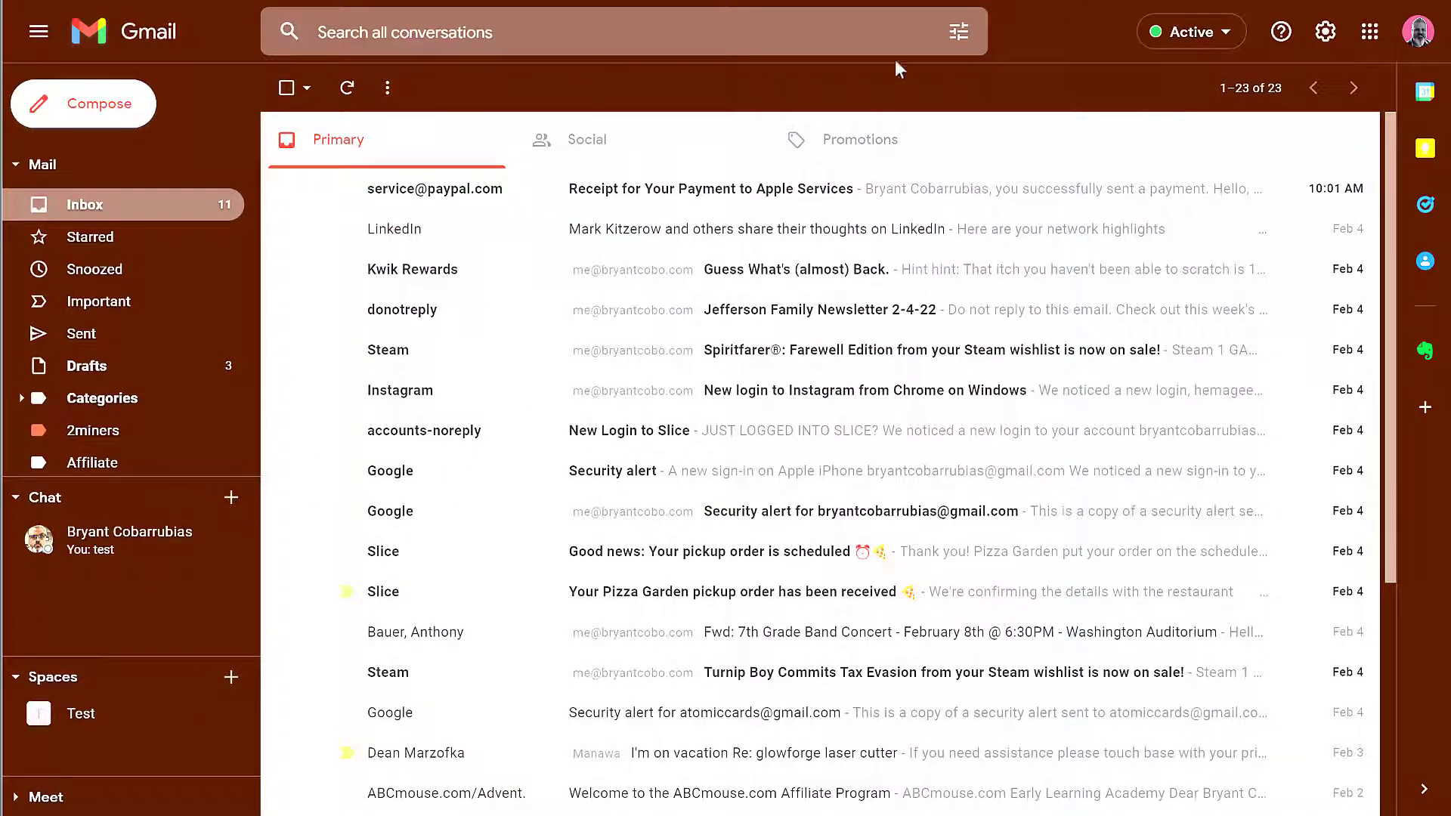
{"action": "mouse_move", "coordinate": [959, 32]}
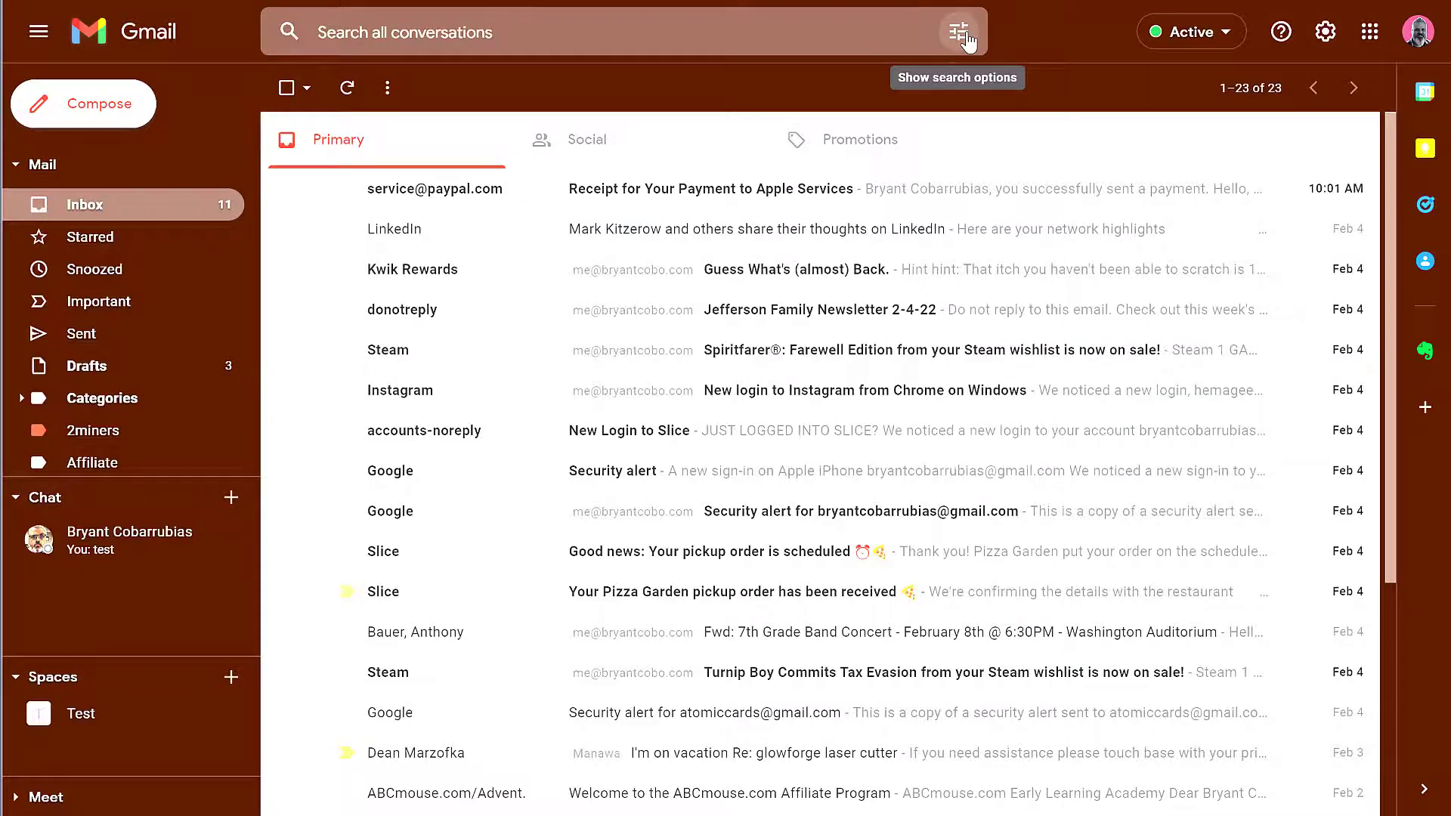
Search Gmail for messages larger than 5 MB using advanced search options
{"action": "left_click", "coordinate": [957, 30]}
{"action": "type", "text": "5"}
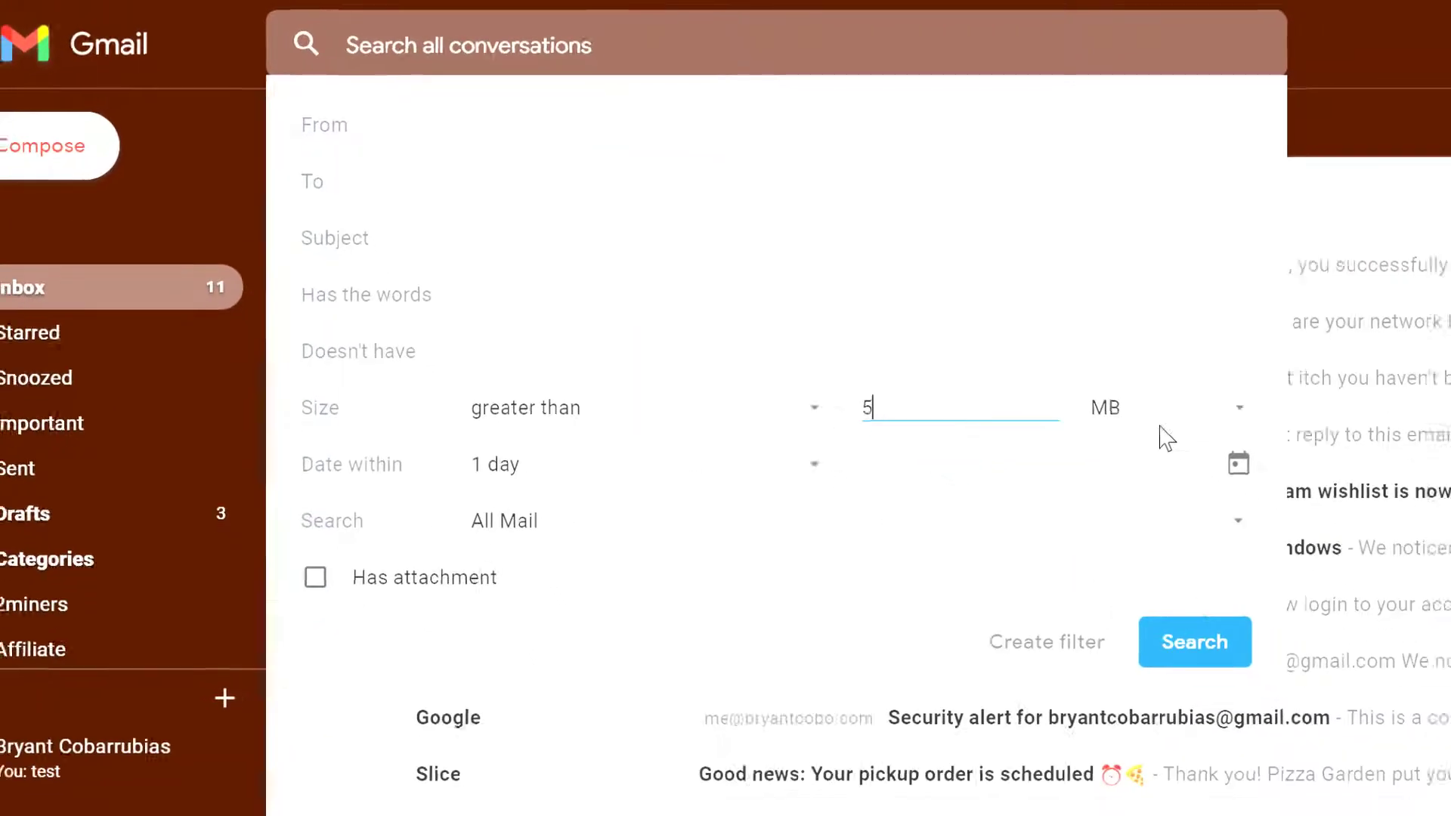
{"action": "left_click", "coordinate": [1194, 642]}
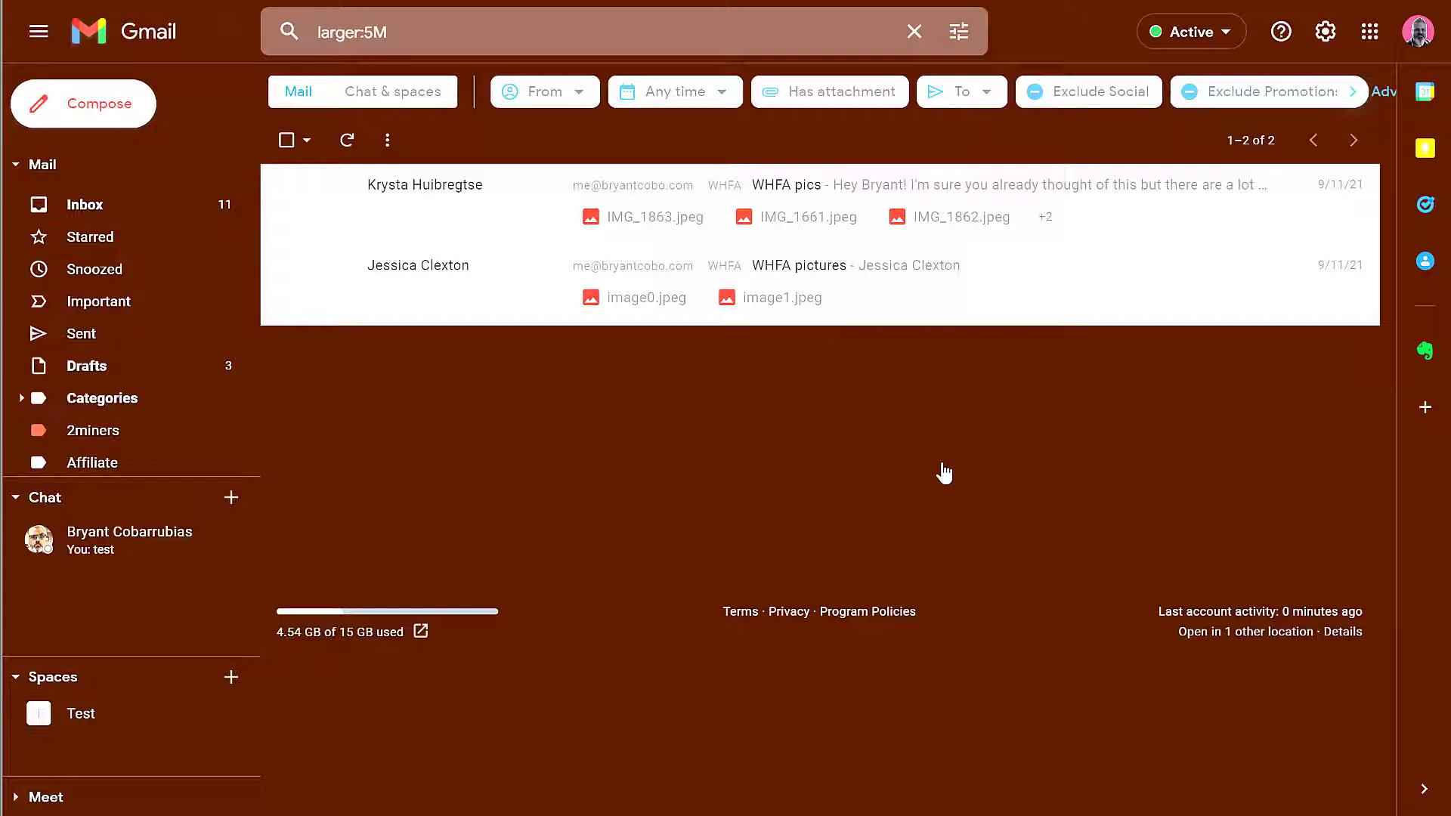
{"action": "mouse_move", "coordinate": [825, 383]}
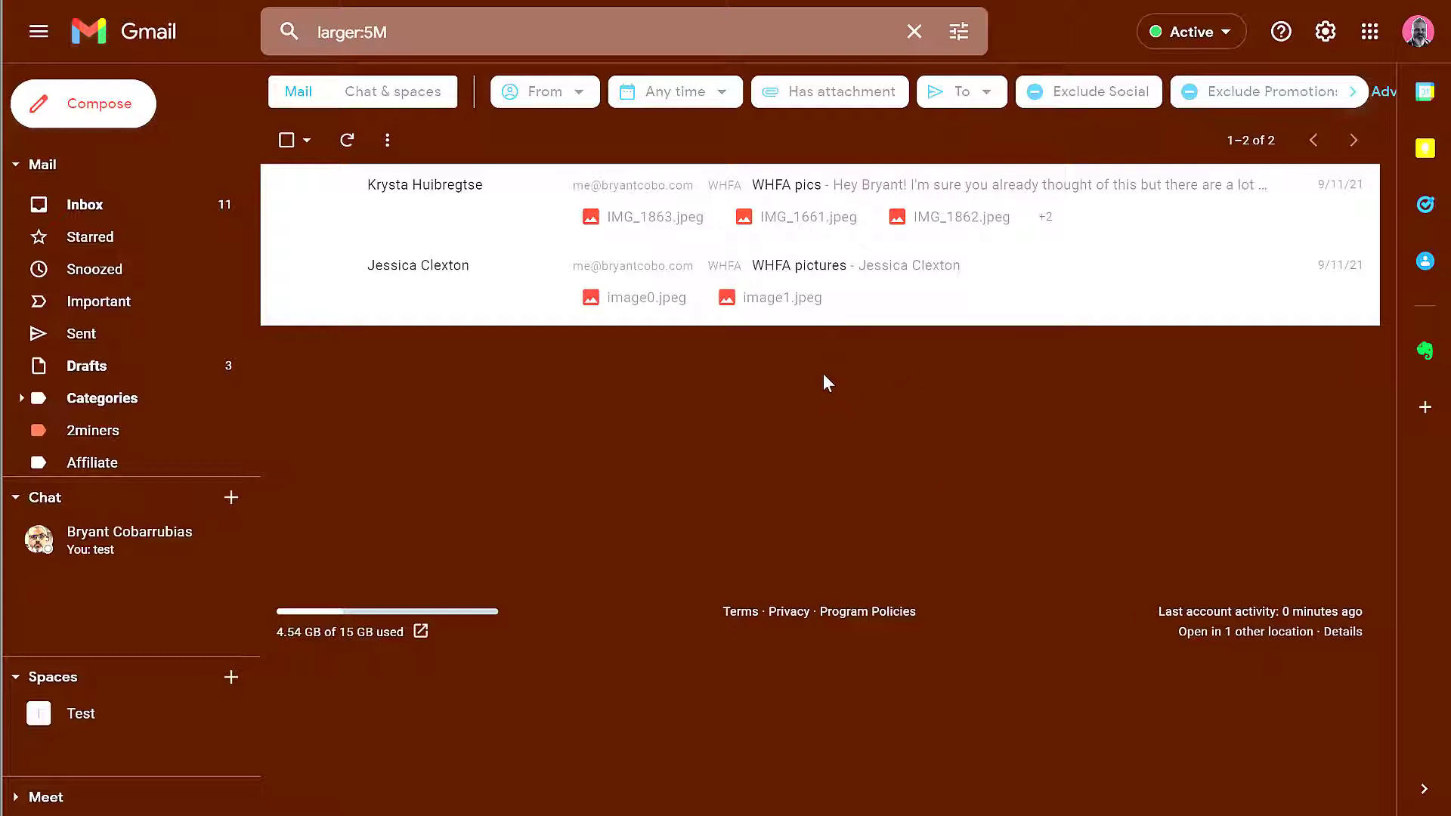
{"action": "mouse_move", "coordinate": [612, 421]}
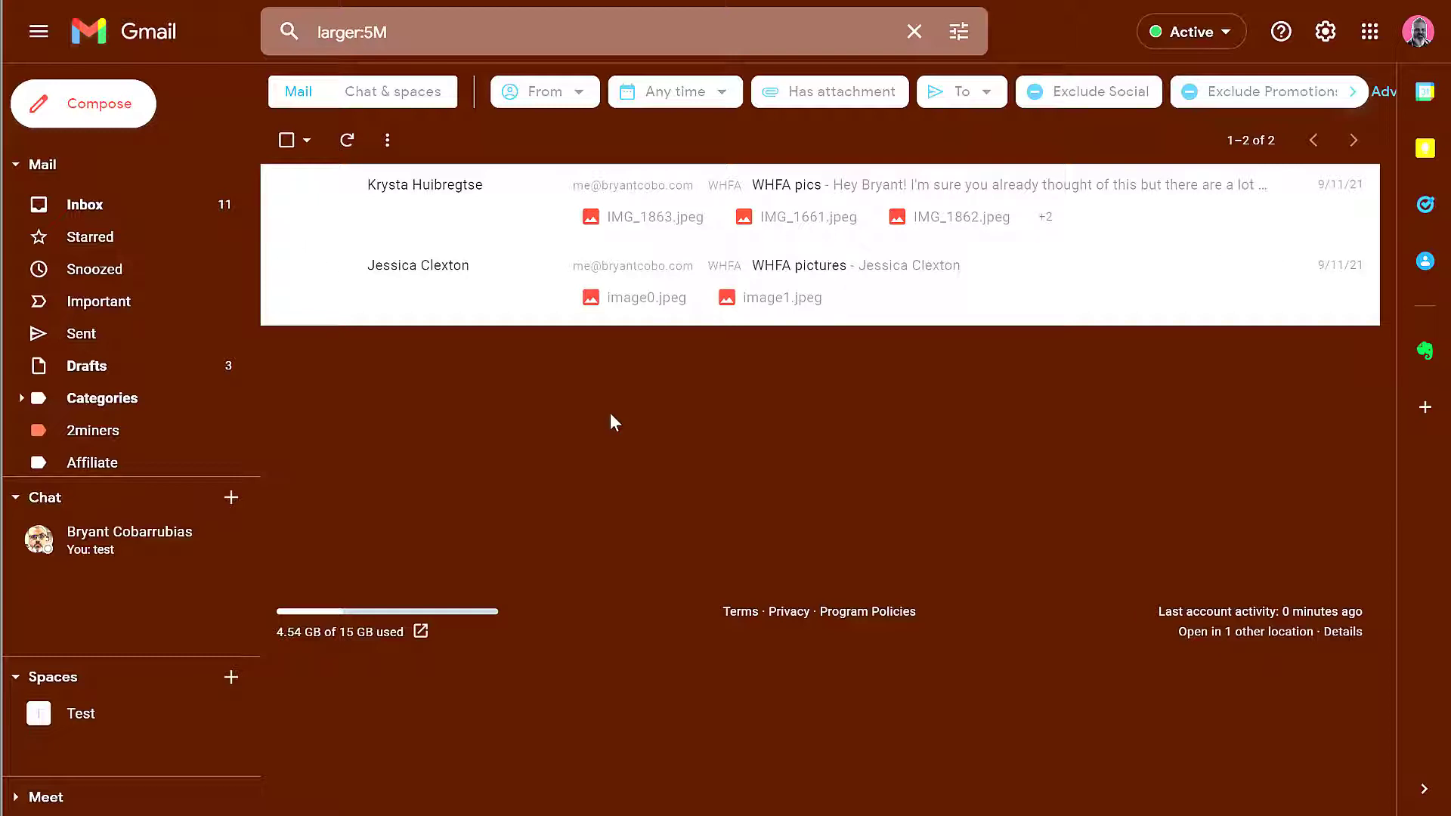
{"action": "mouse_move", "coordinate": [371, 657]}
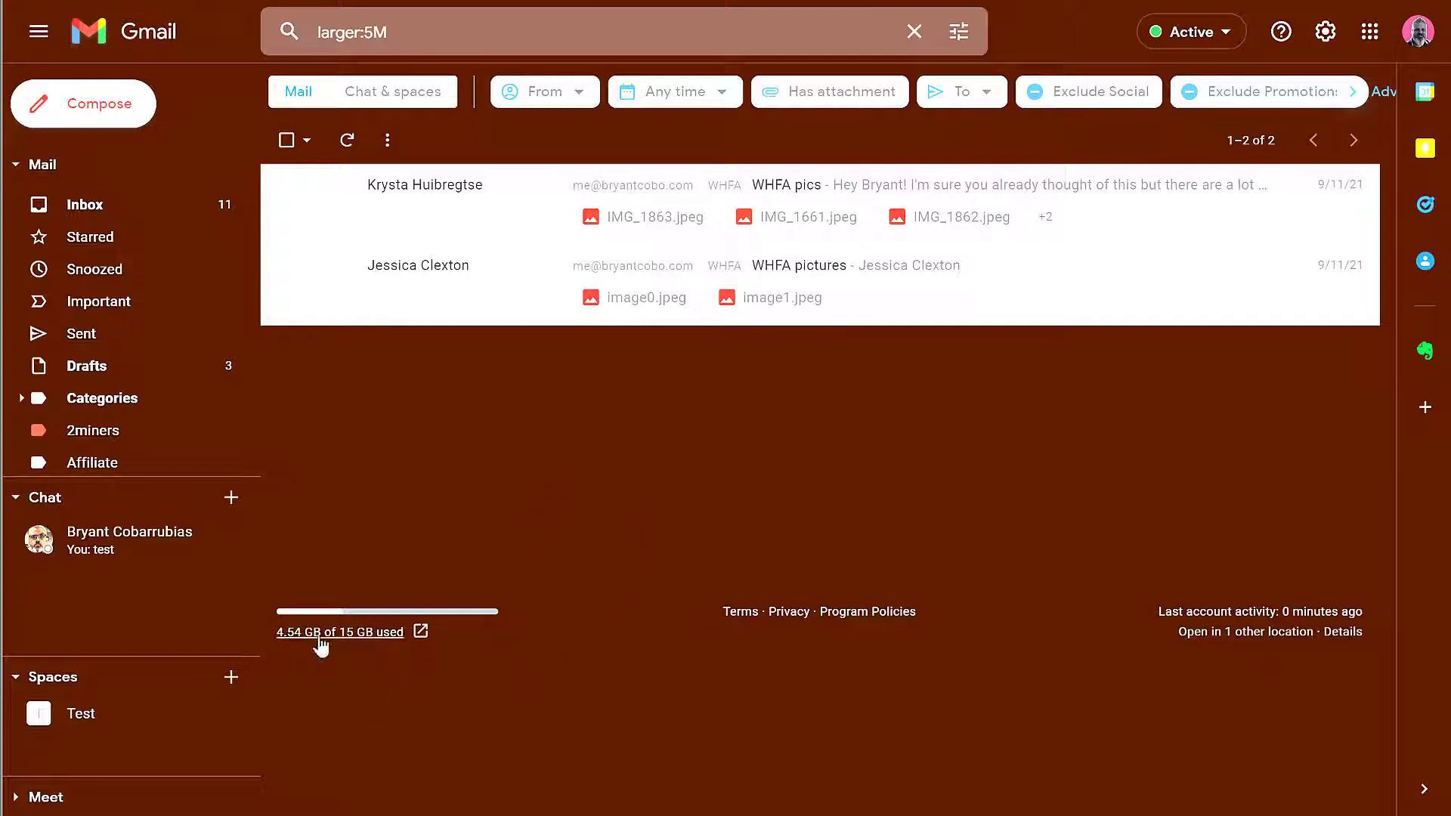
{"action": "mouse_move", "coordinate": [339, 632]}
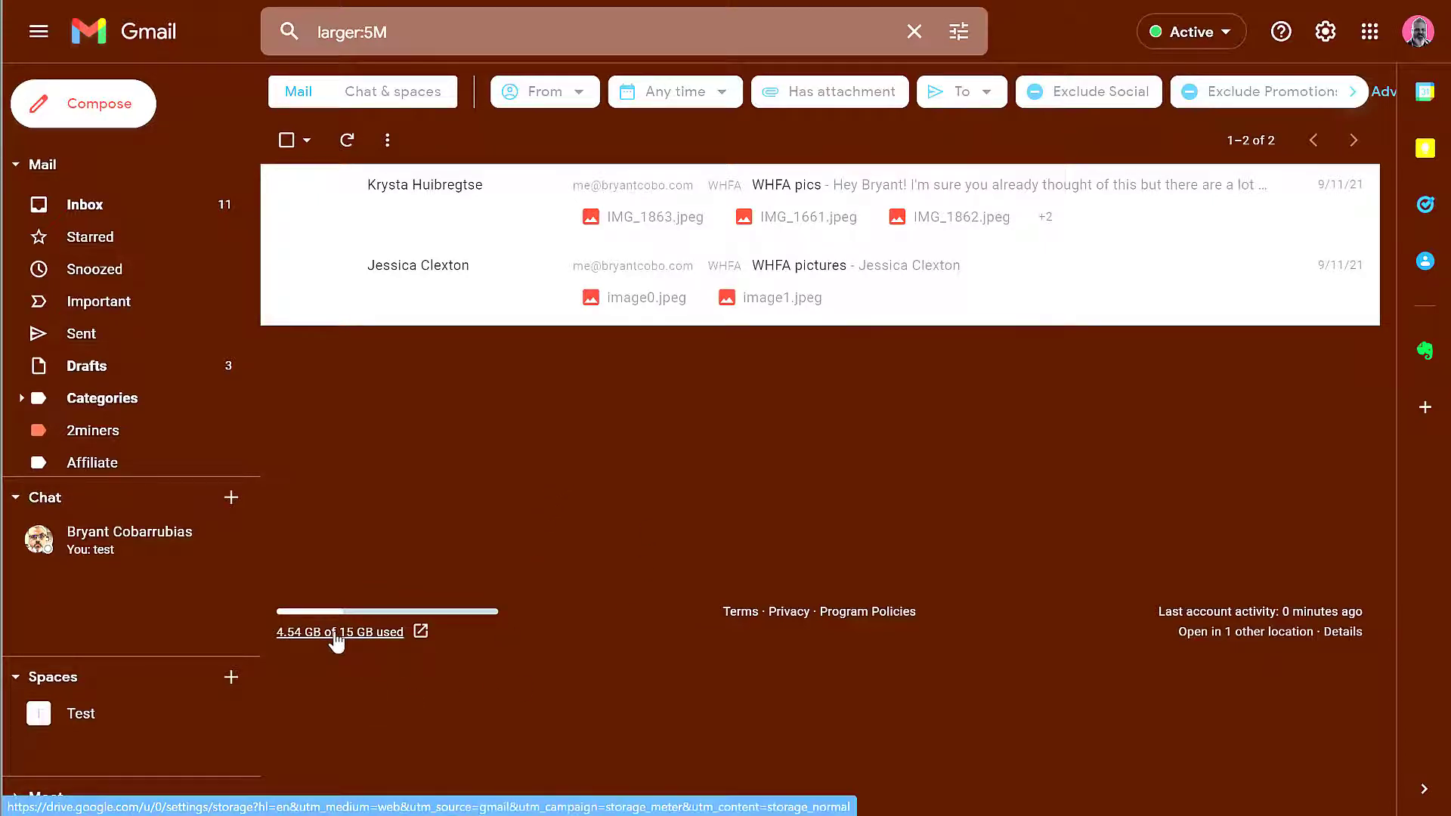
Open the Google One storage page from Gmail's '4.54 GB of 15 GB used' footer link and scroll through it
{"action": "left_click", "coordinate": [339, 631]}
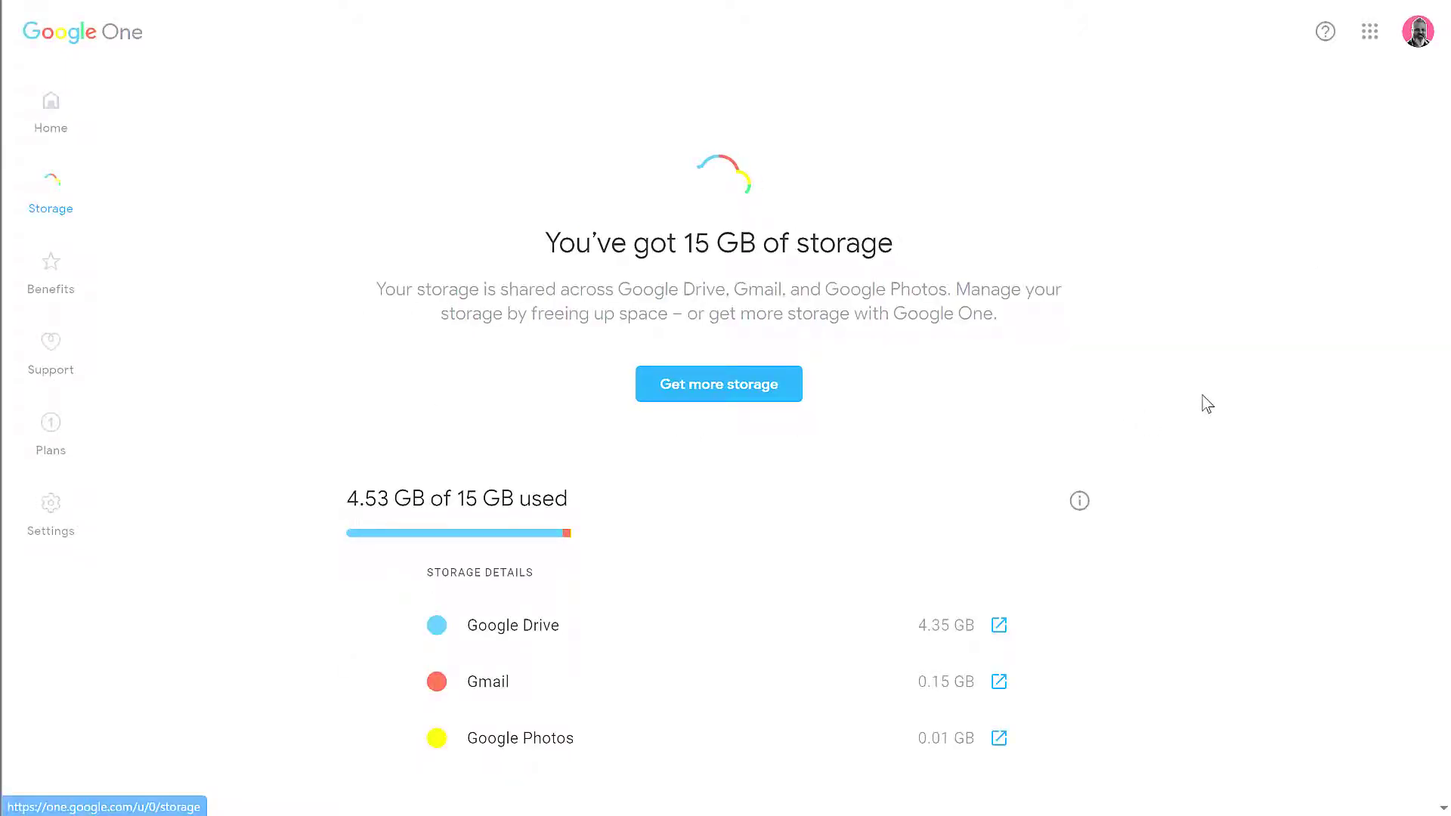
{"action": "scroll", "scroll_direction": "down", "scroll_amount": 3}
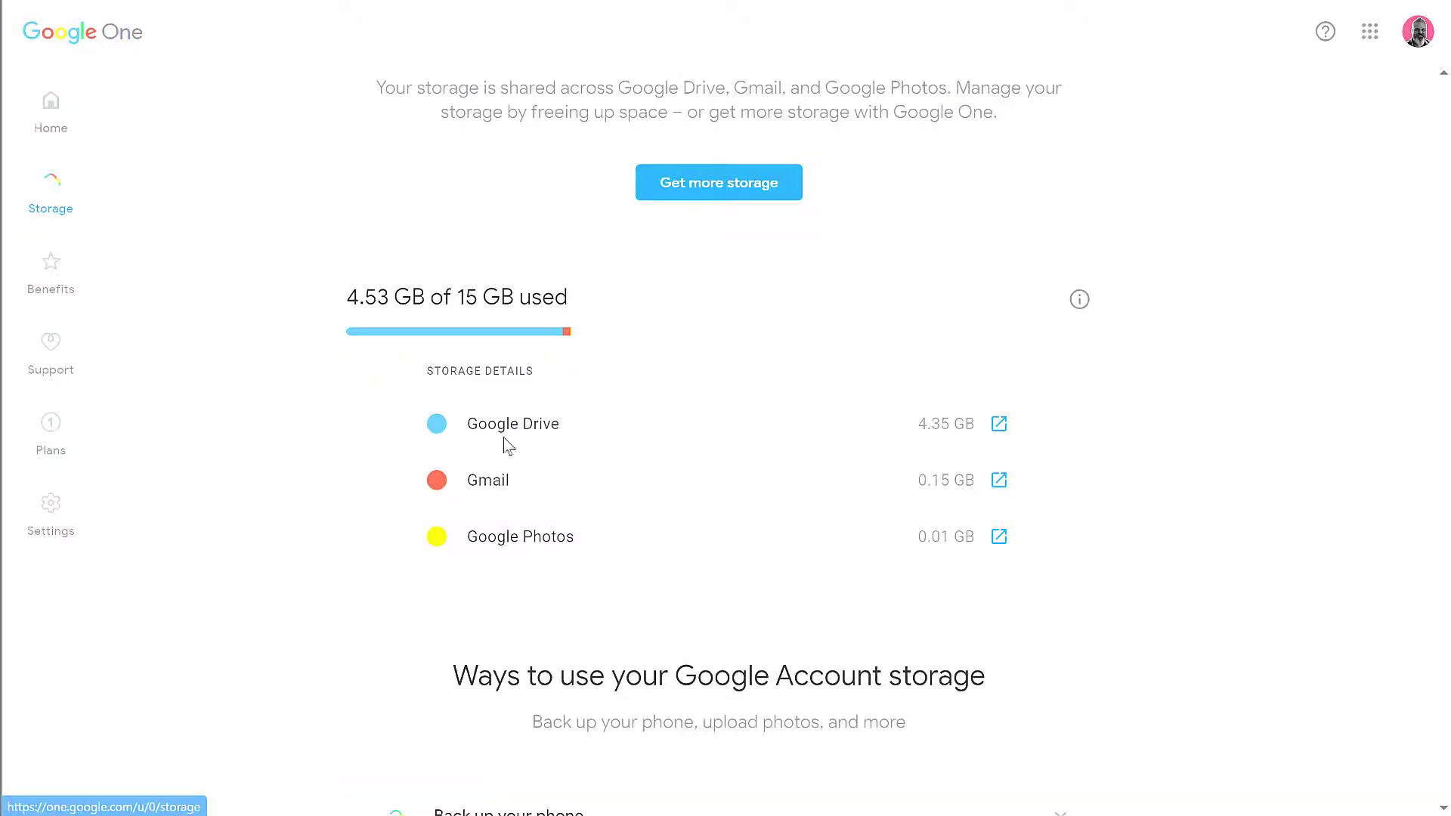
{"action": "mouse_move", "coordinate": [971, 459]}
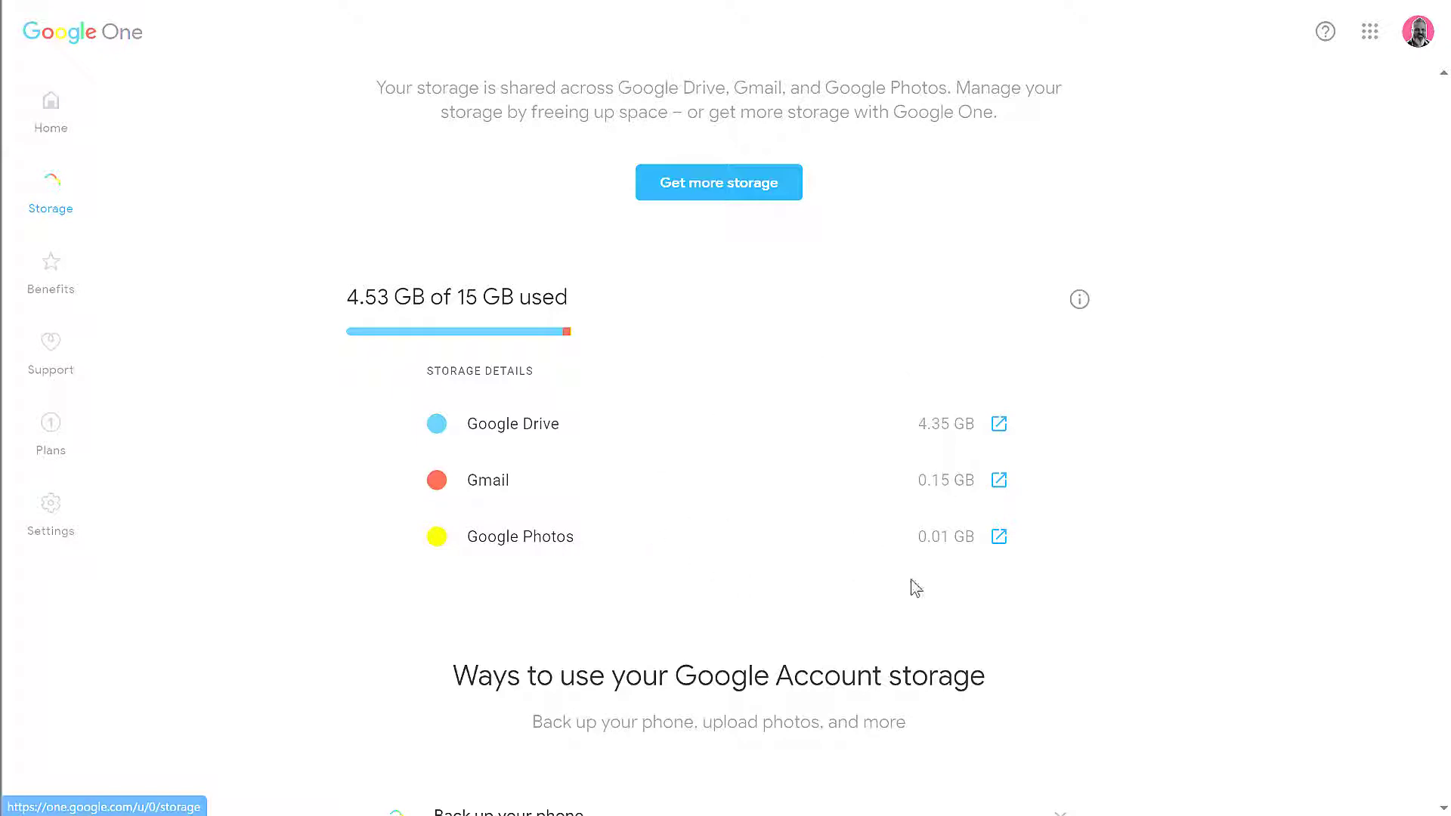
{"action": "scroll", "scroll_direction": "down", "scroll_amount": 3}
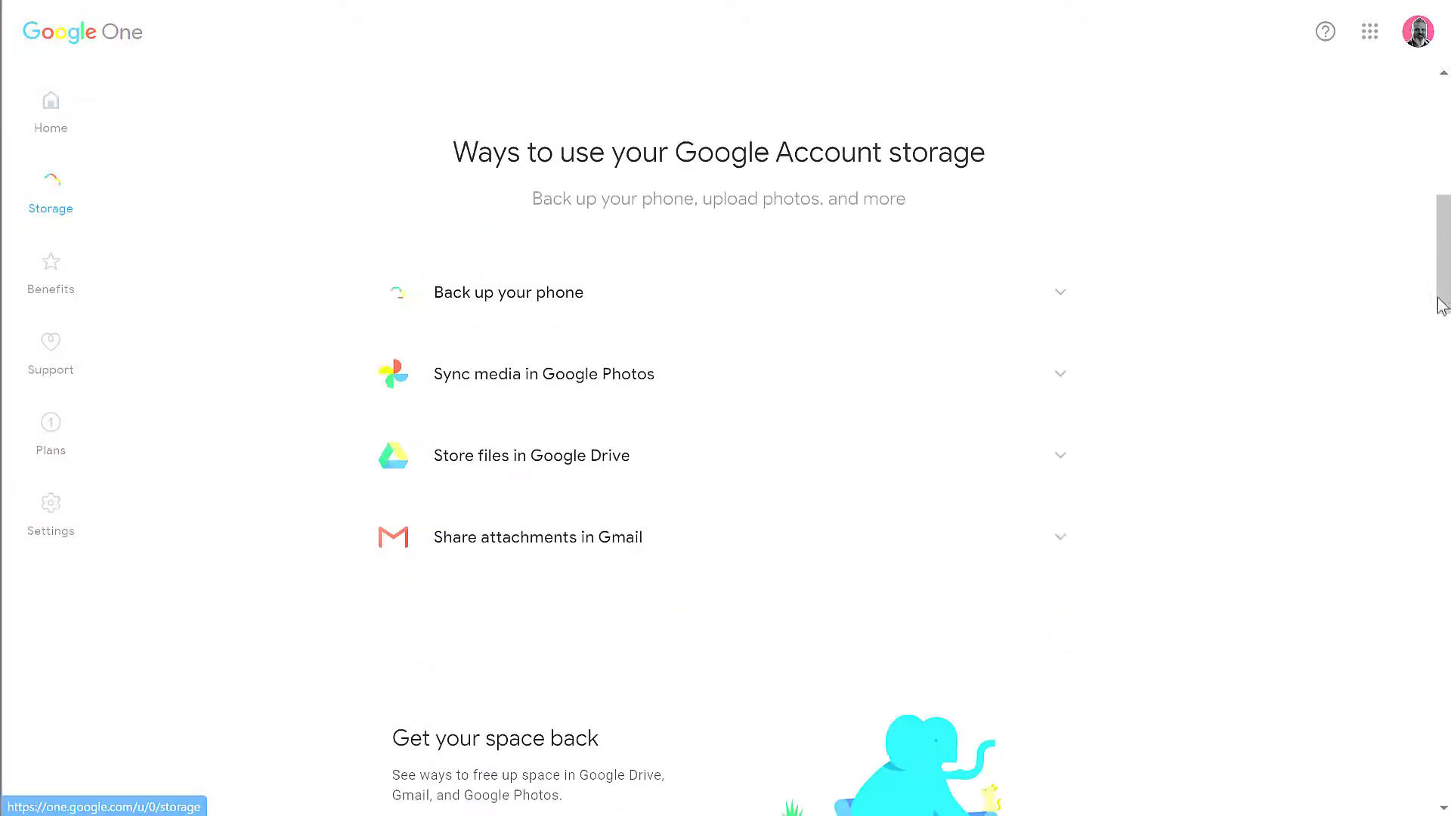
{"action": "scroll", "scroll_direction": "down", "scroll_amount": 3}
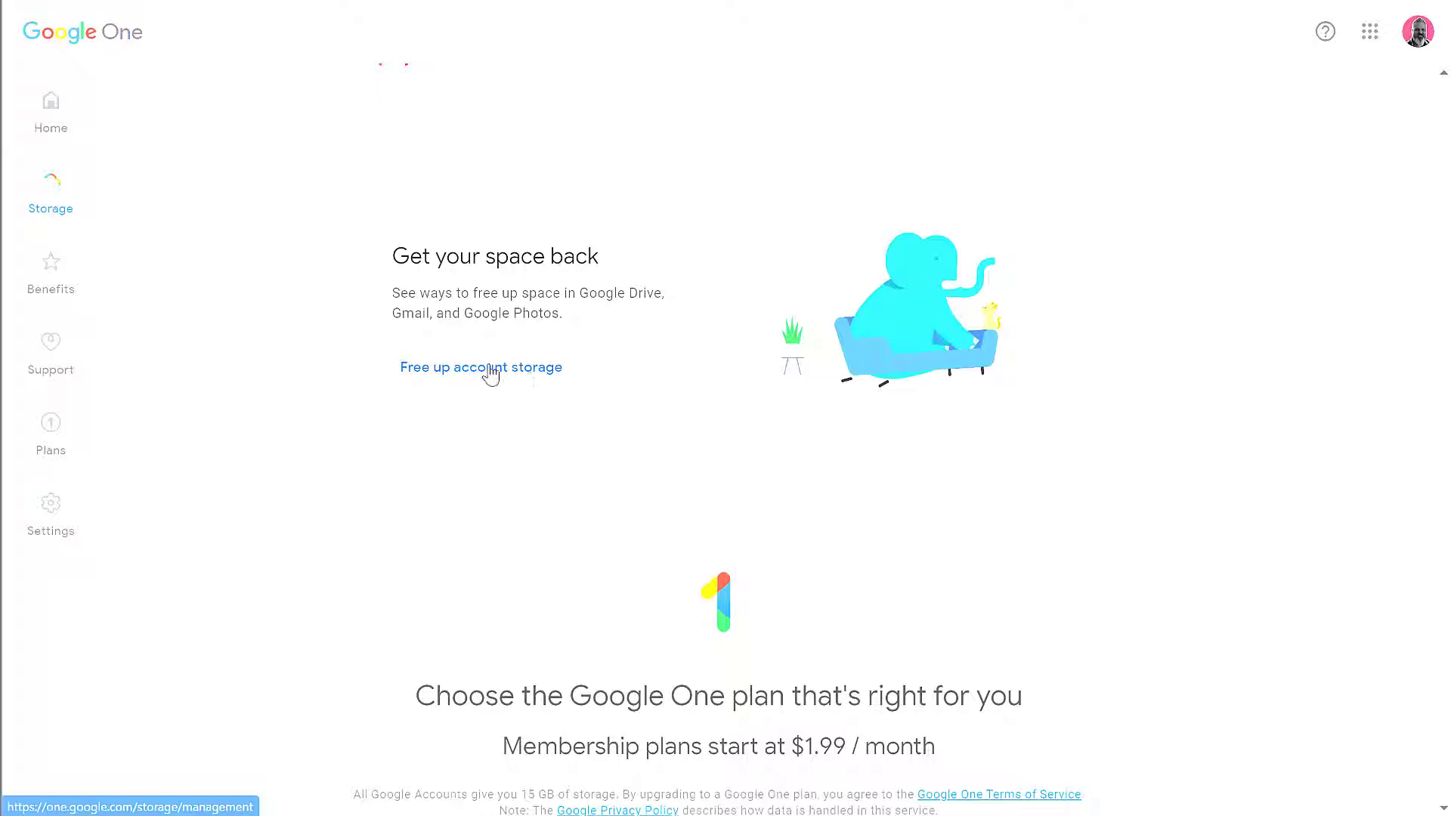
Open 'Free up account storage' and review the 71.1 MB of deleted emails
{"action": "left_click", "coordinate": [480, 366]}
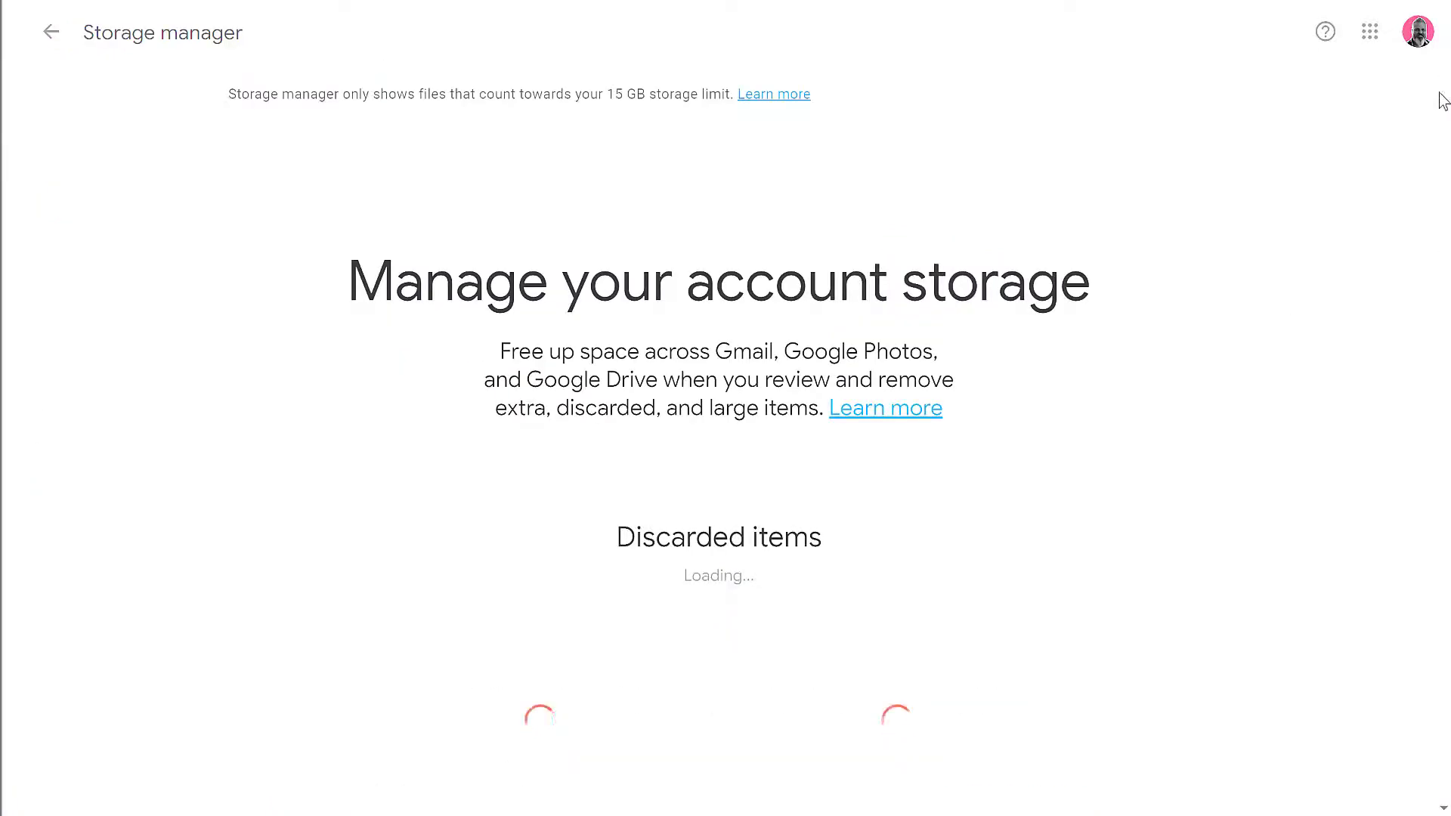
{"action": "scroll", "scroll_direction": "down", "scroll_amount": 3}
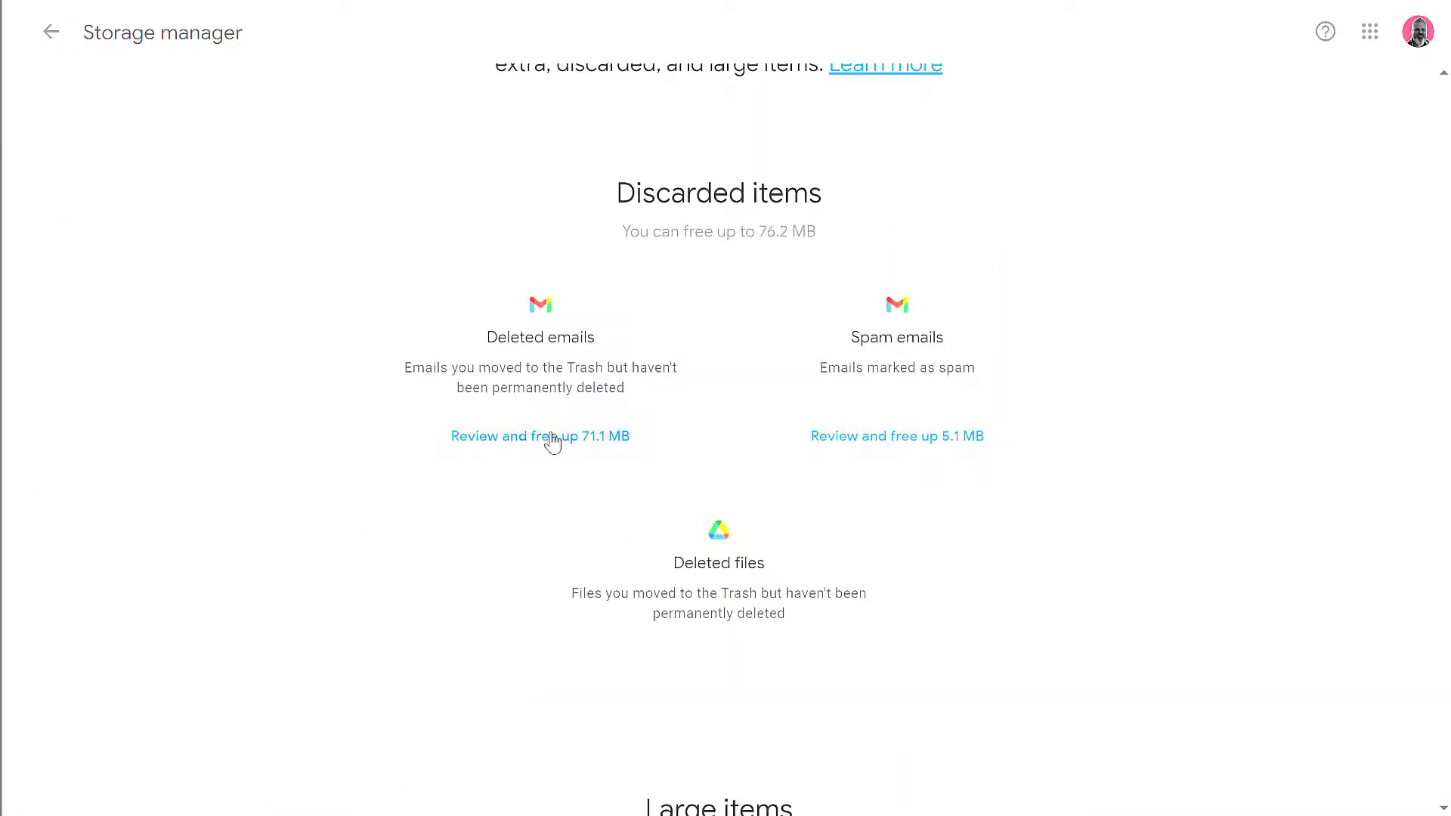
{"action": "left_click", "coordinate": [540, 436]}
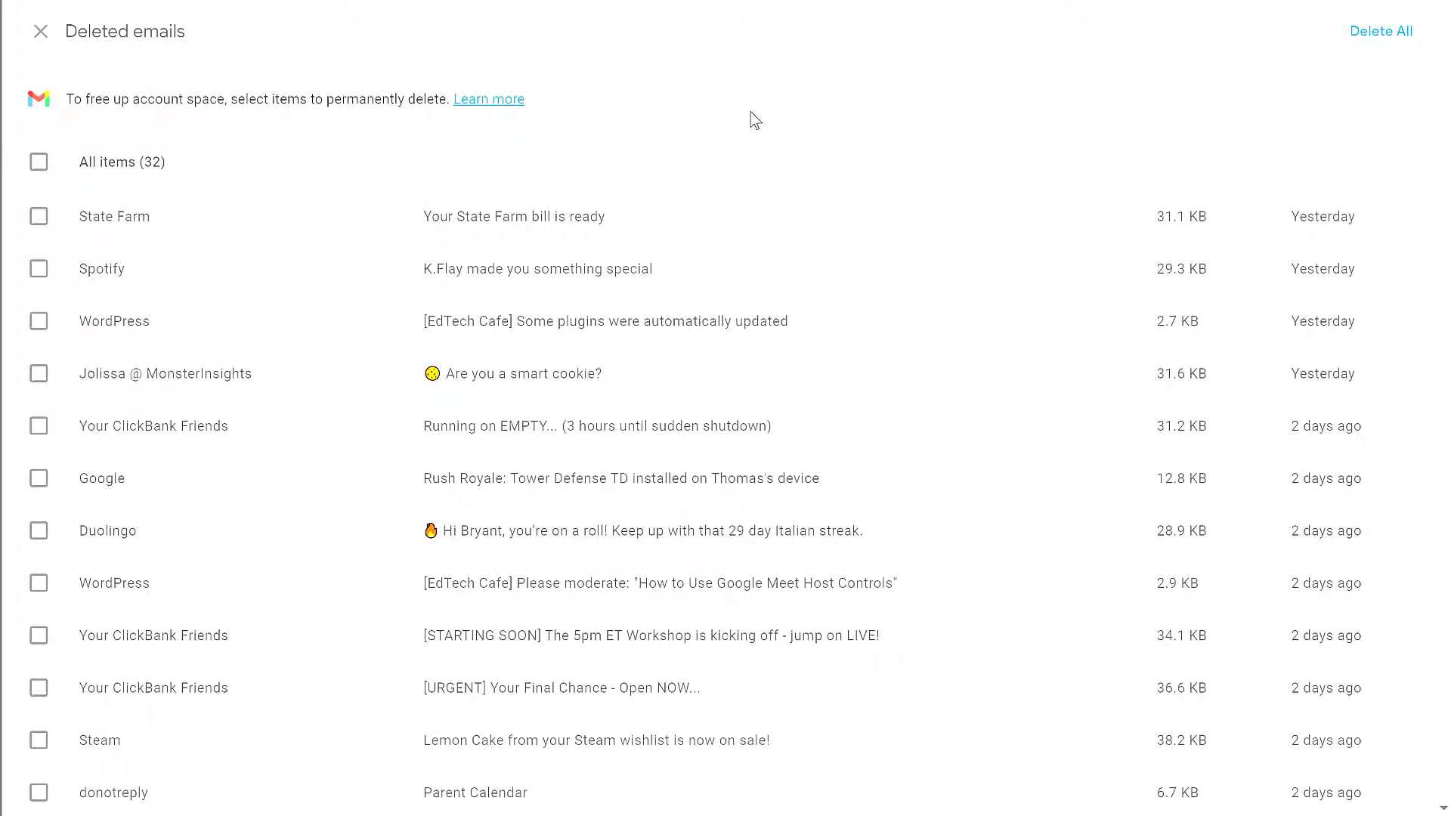
{"action": "mouse_move", "coordinate": [772, 34]}
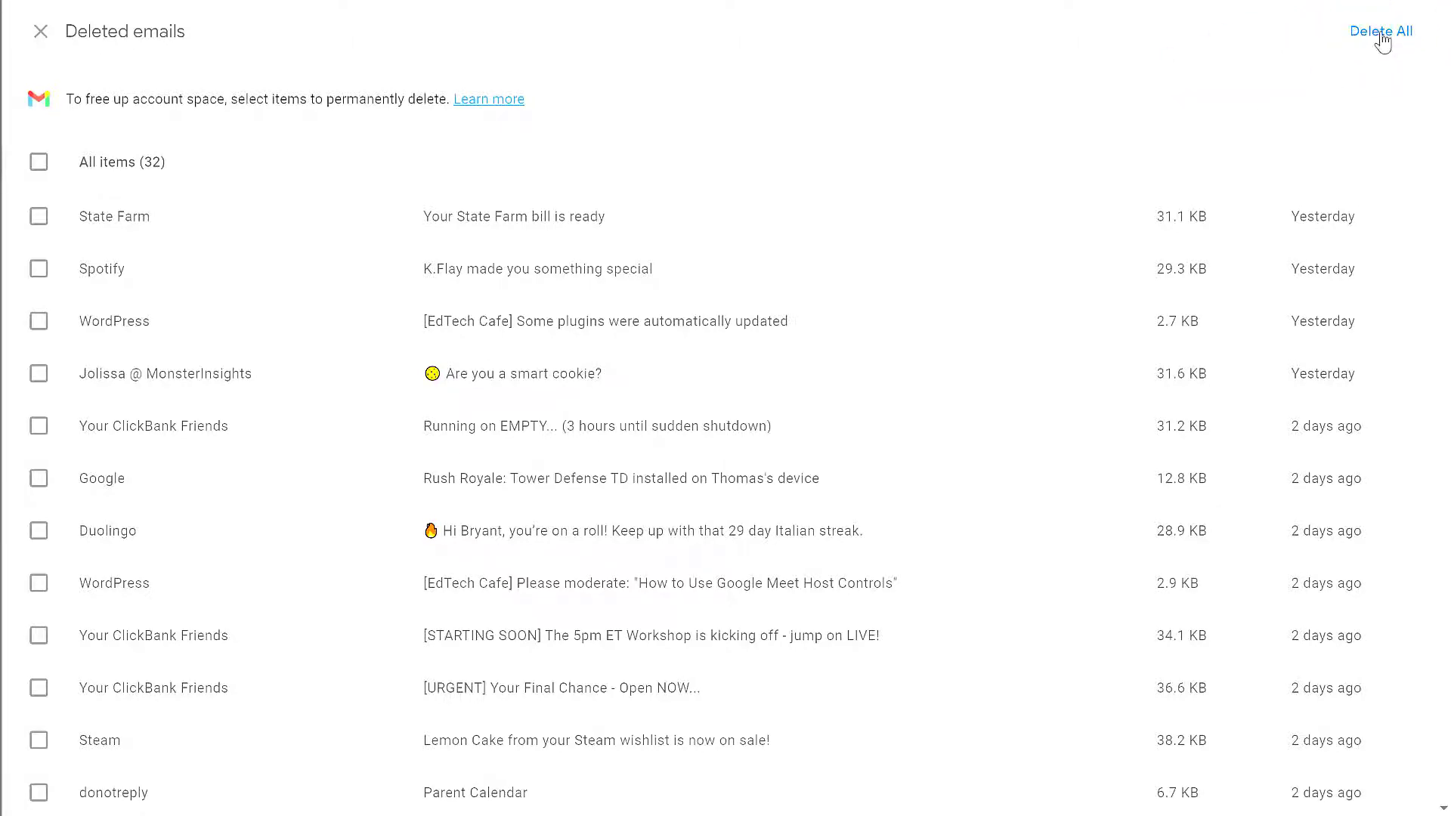
Permanently delete all 32 trashed emails, confirming the irreversible deletion
{"action": "left_click", "coordinate": [1379, 30]}
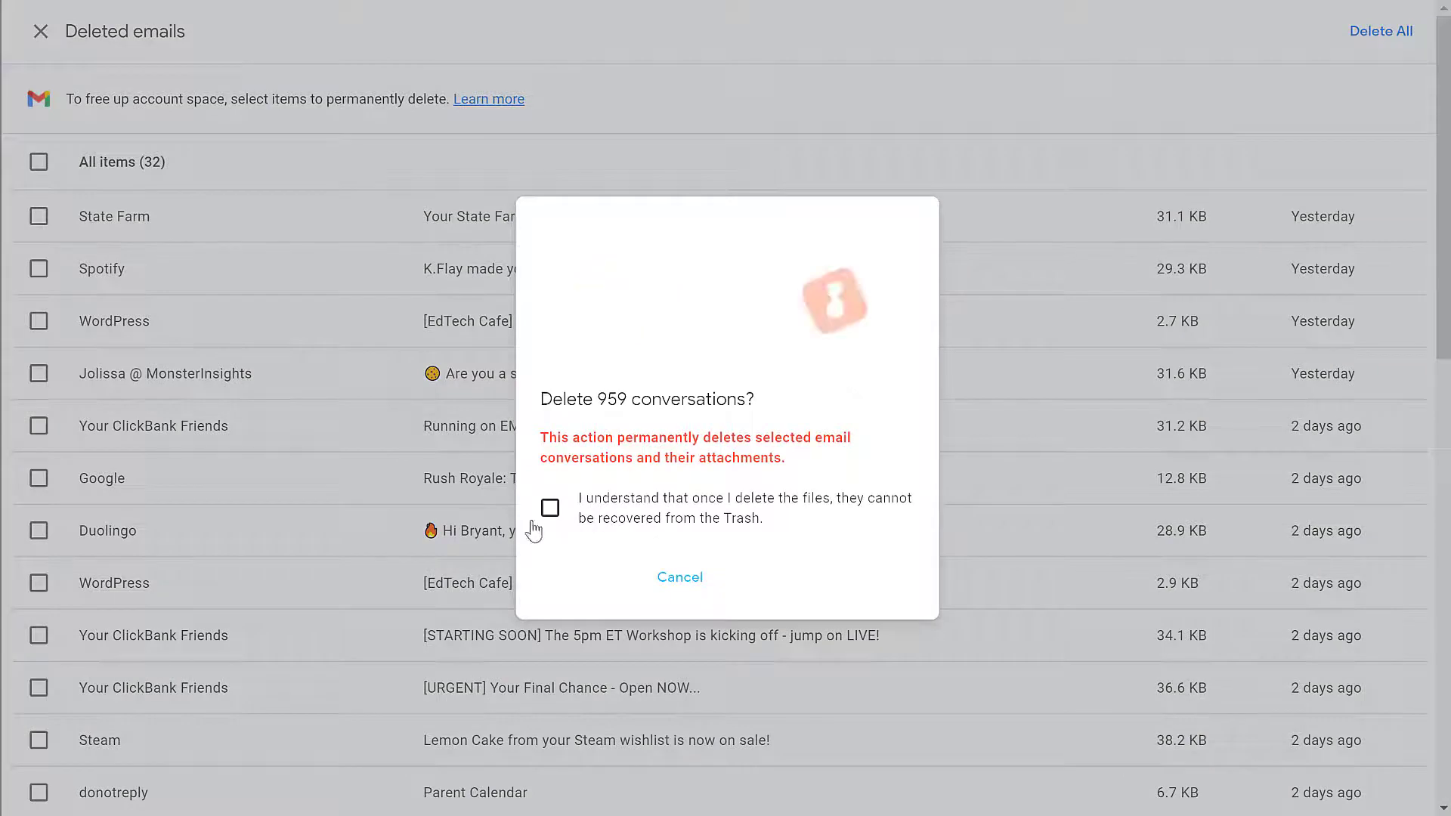
{"action": "left_click", "coordinate": [549, 508]}
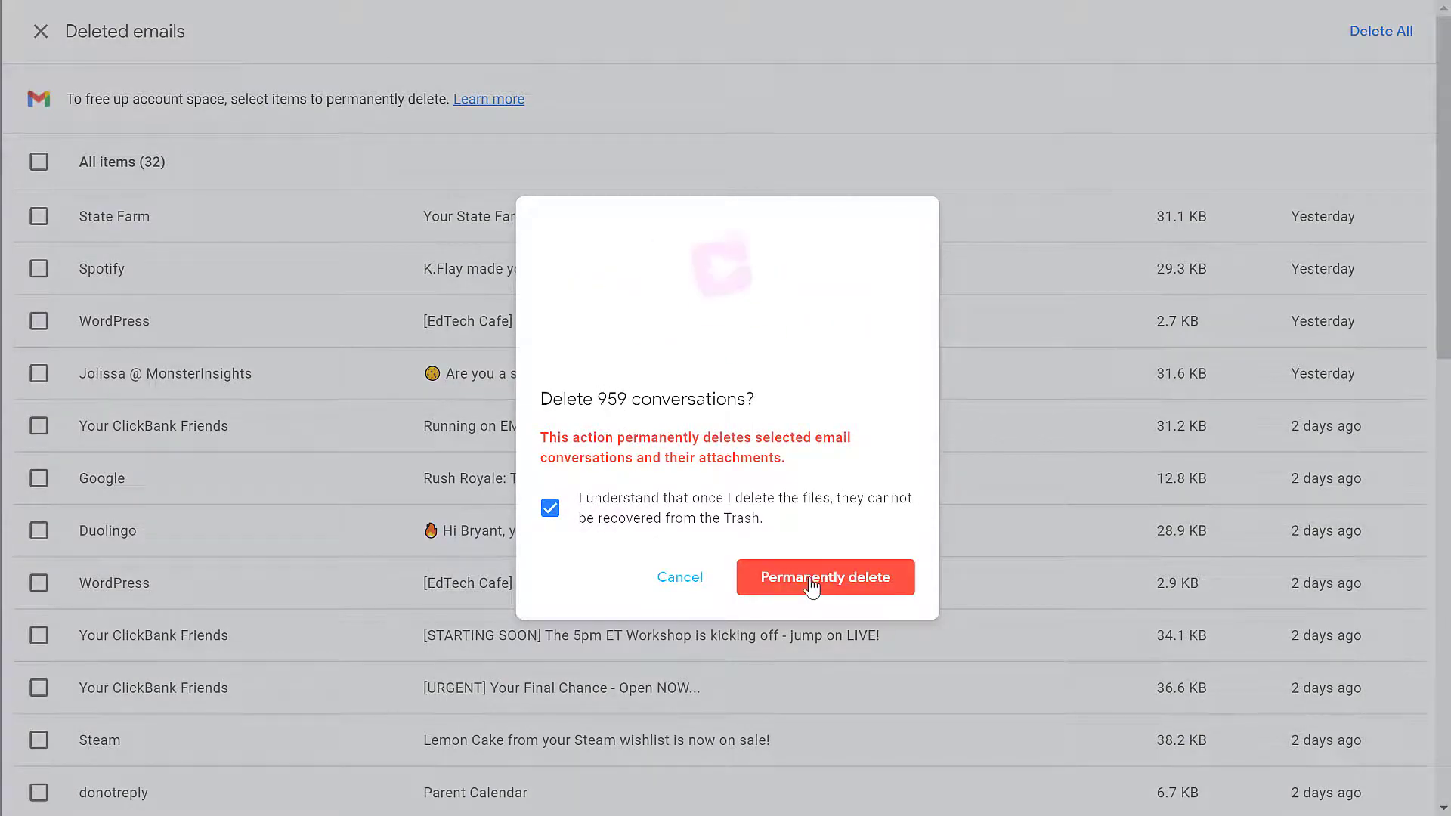
{"action": "left_click", "coordinate": [825, 577]}
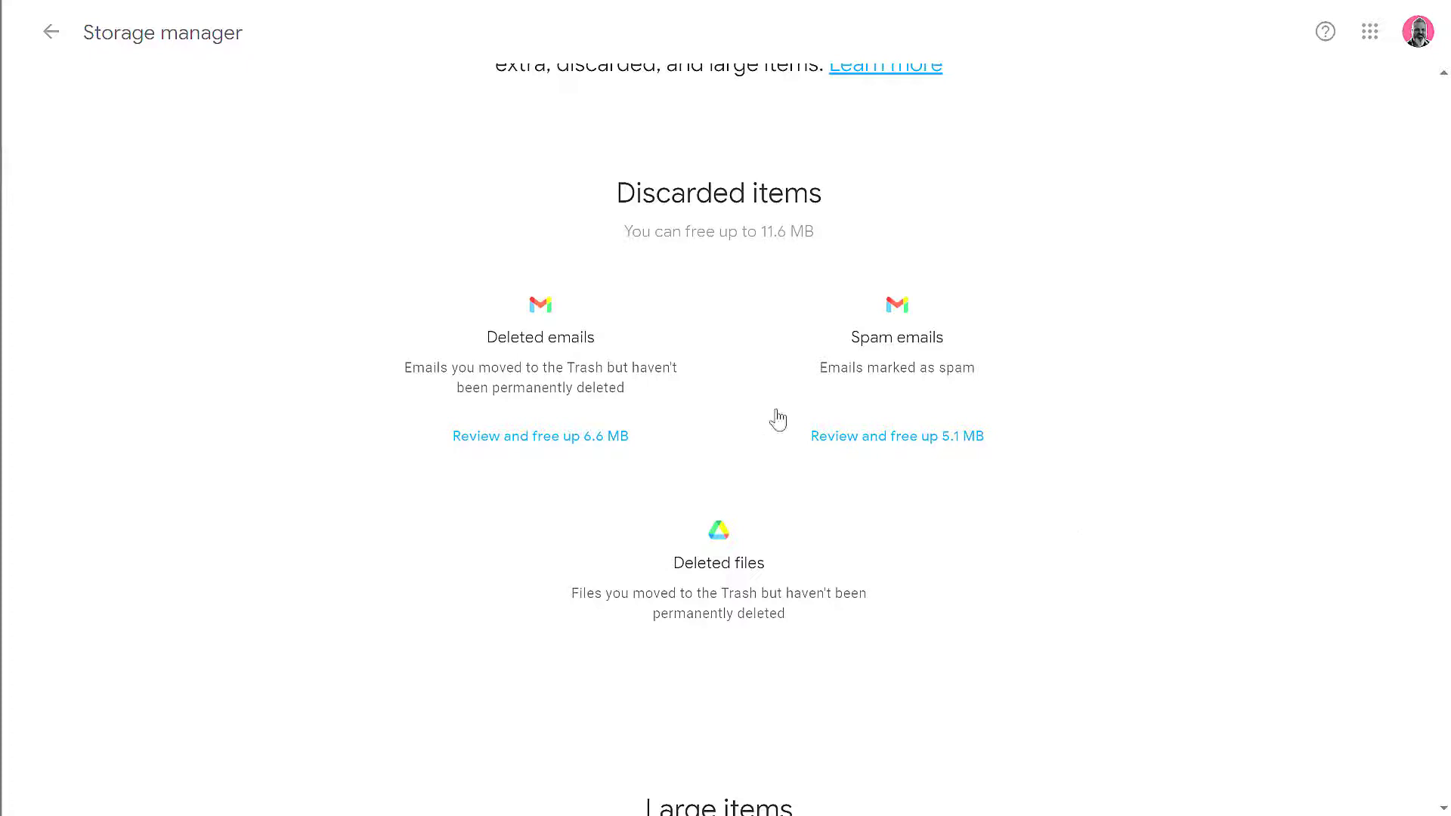
{"action": "mouse_move", "coordinate": [812, 553]}
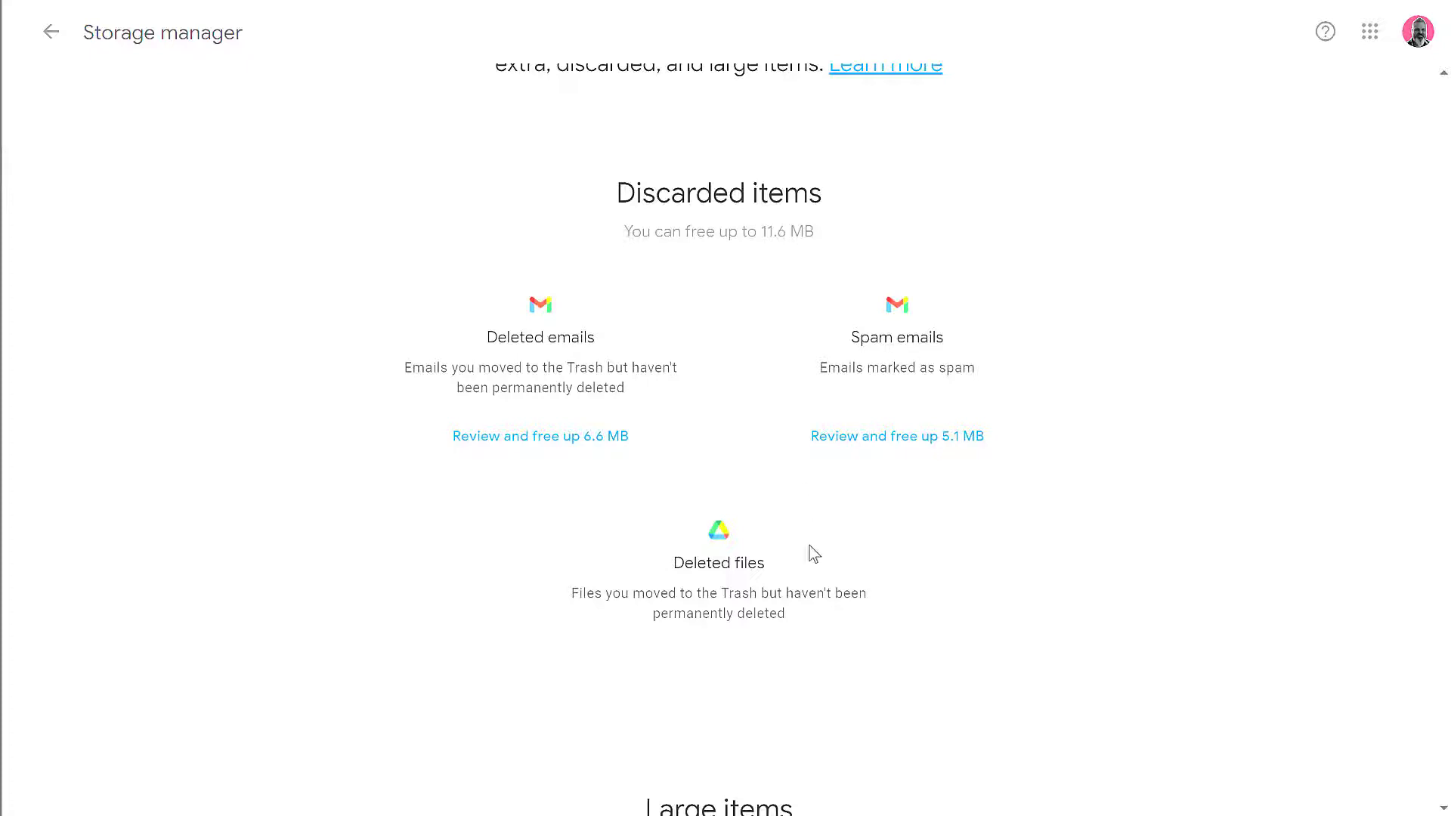
{"action": "mouse_move", "coordinate": [811, 549]}
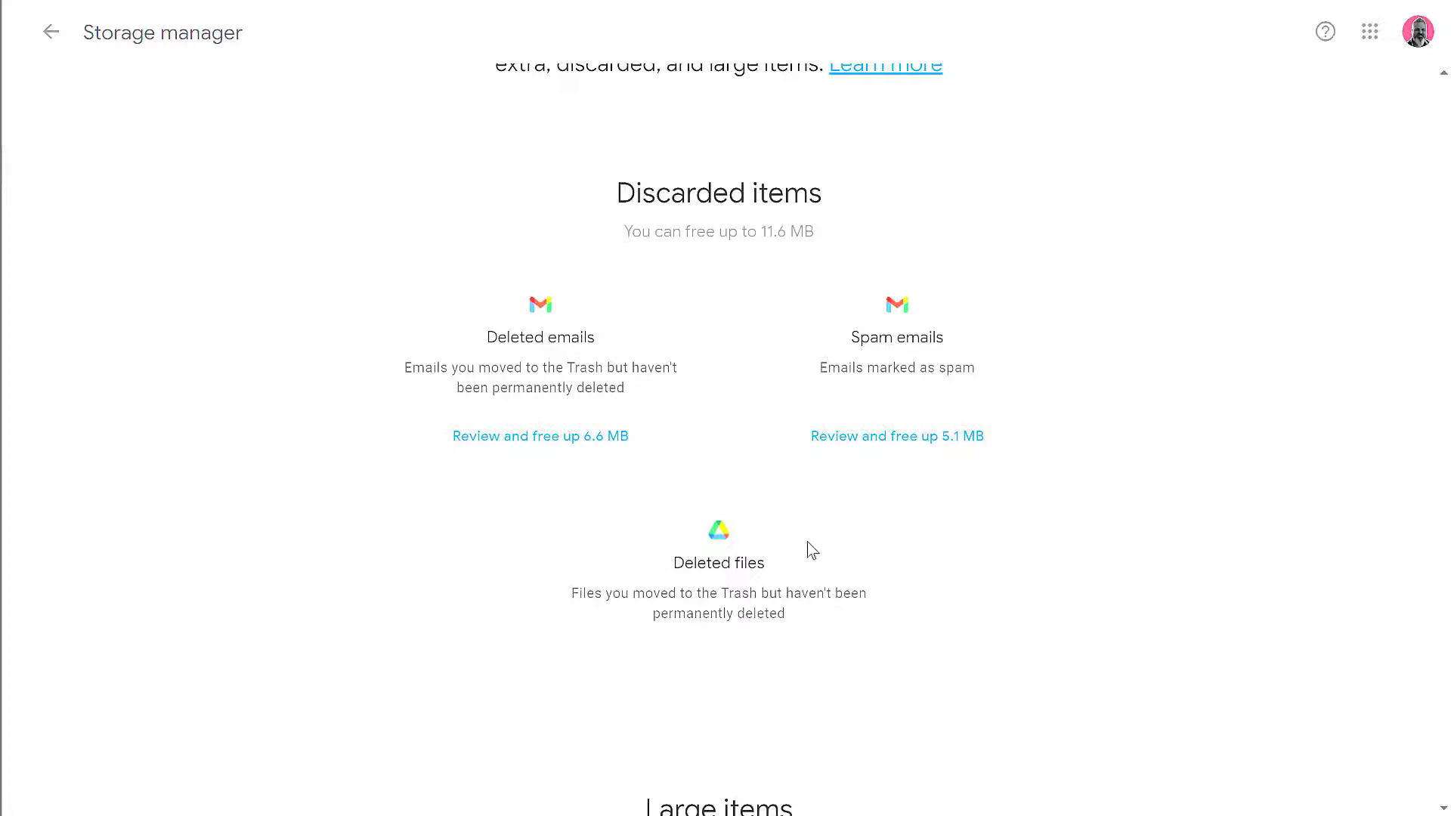
{"action": "scroll", "scroll_direction": "down", "scroll_amount": 3}
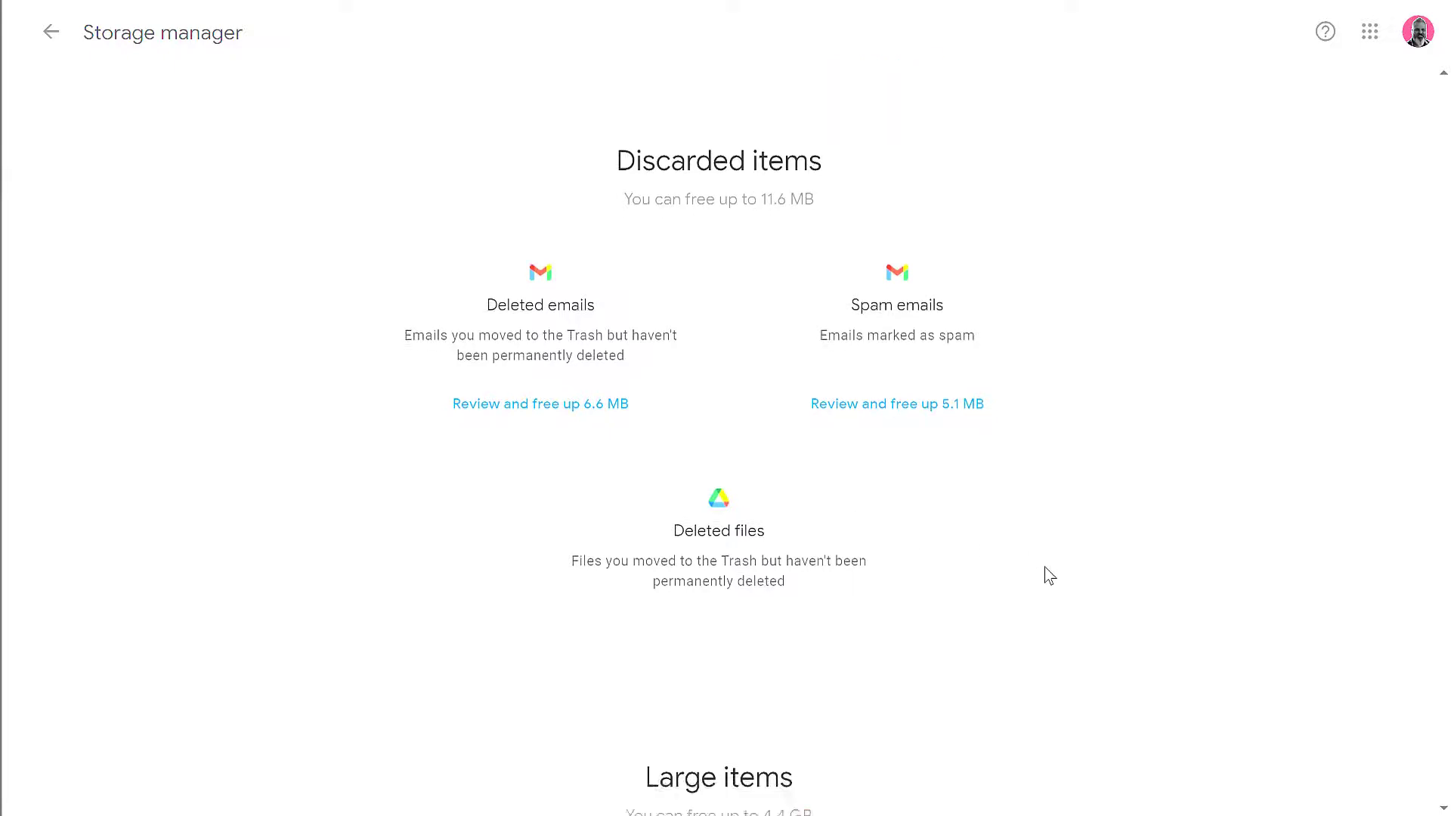
{"action": "scroll", "scroll_direction": "down", "scroll_amount": 3}
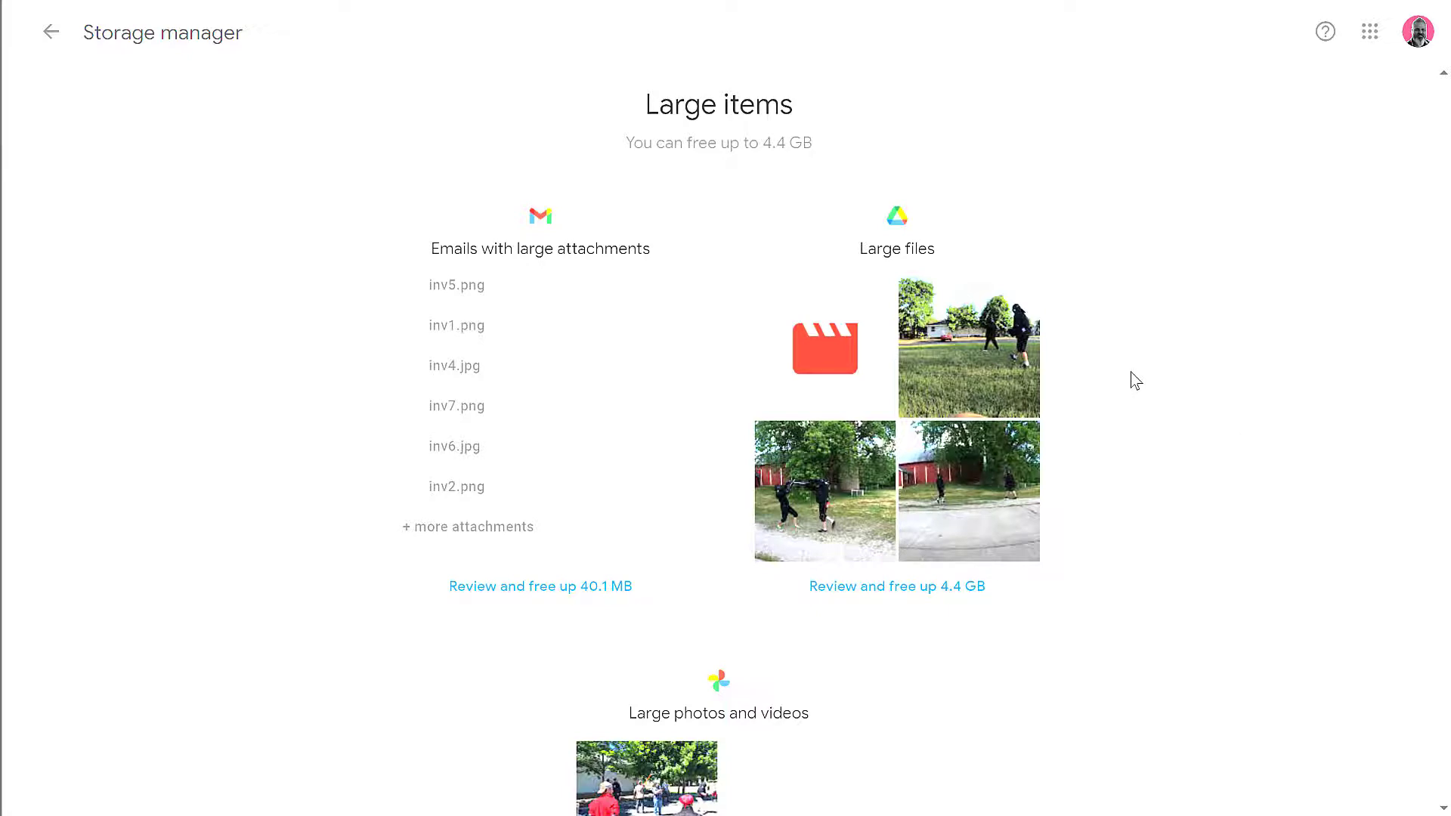
{"action": "scroll", "scroll_direction": "down", "scroll_amount": 3}
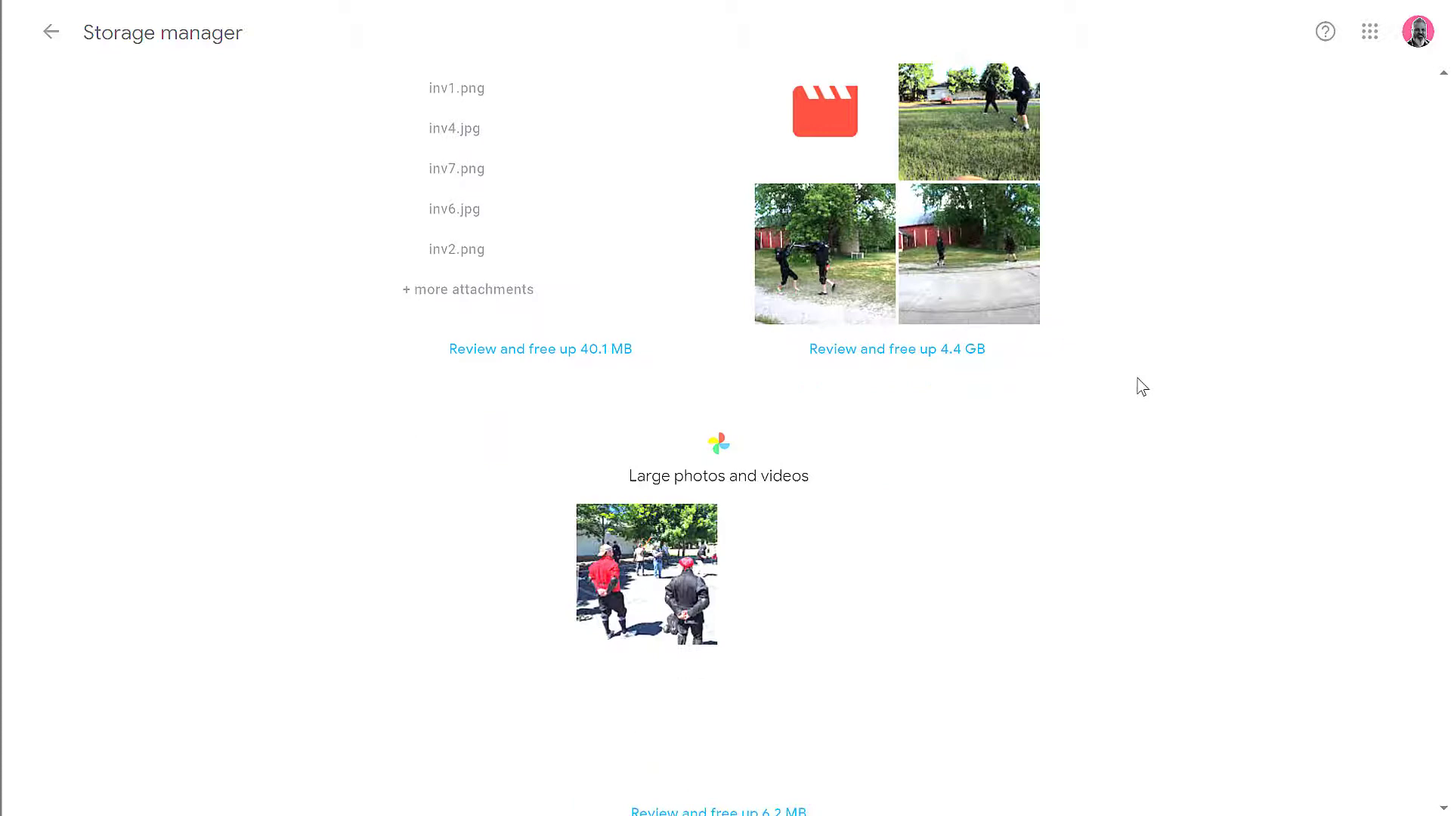
{"action": "scroll", "scroll_direction": "up", "scroll_amount": 3}
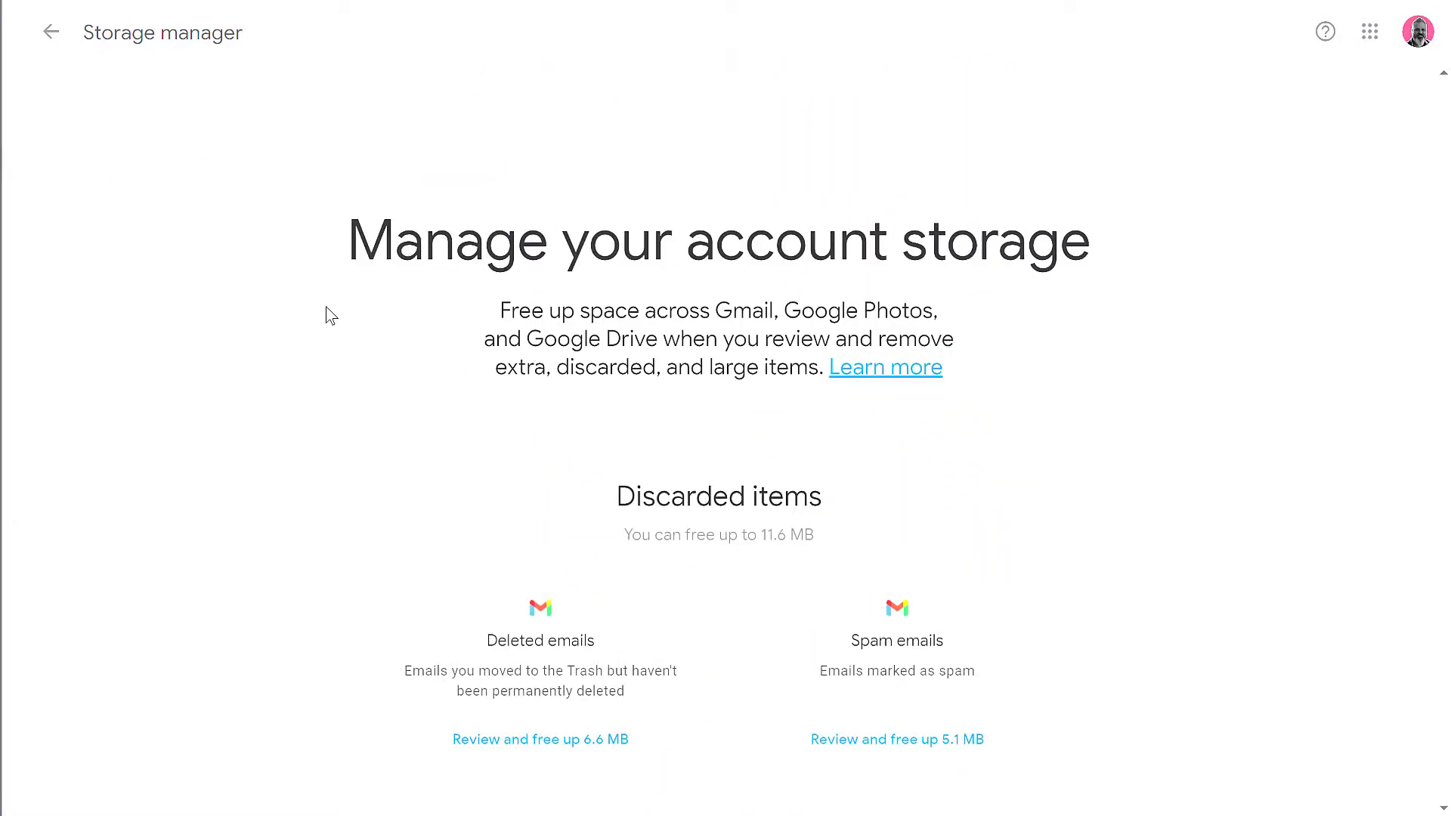